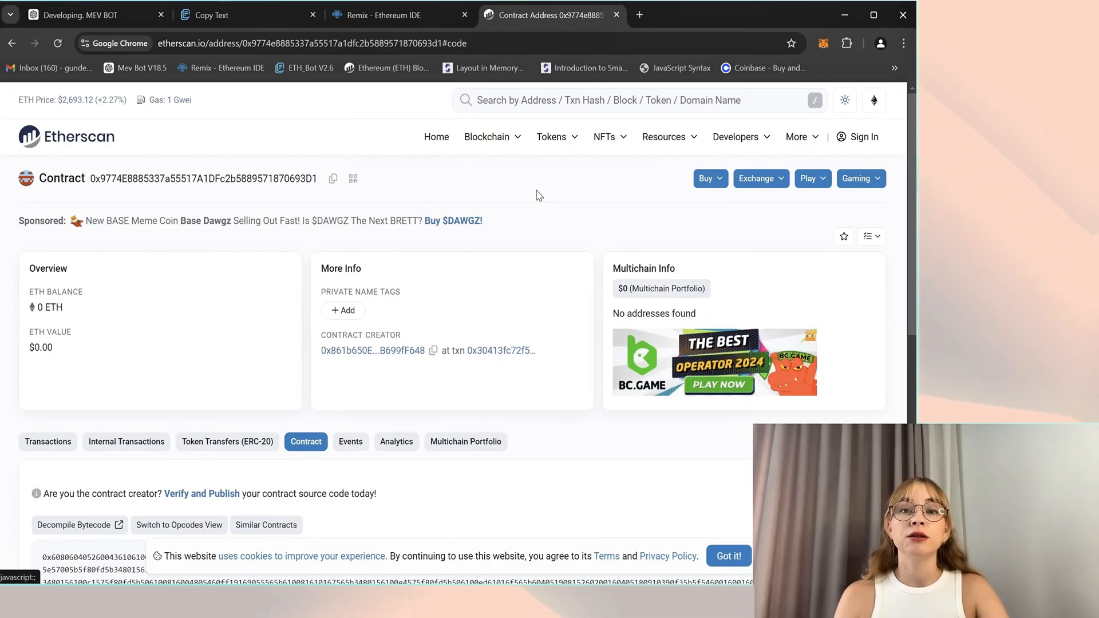
Step: Return from the contract's Etherscan page to the Remix IDE tab
{"action": "left_click", "coordinate": [378, 15]}
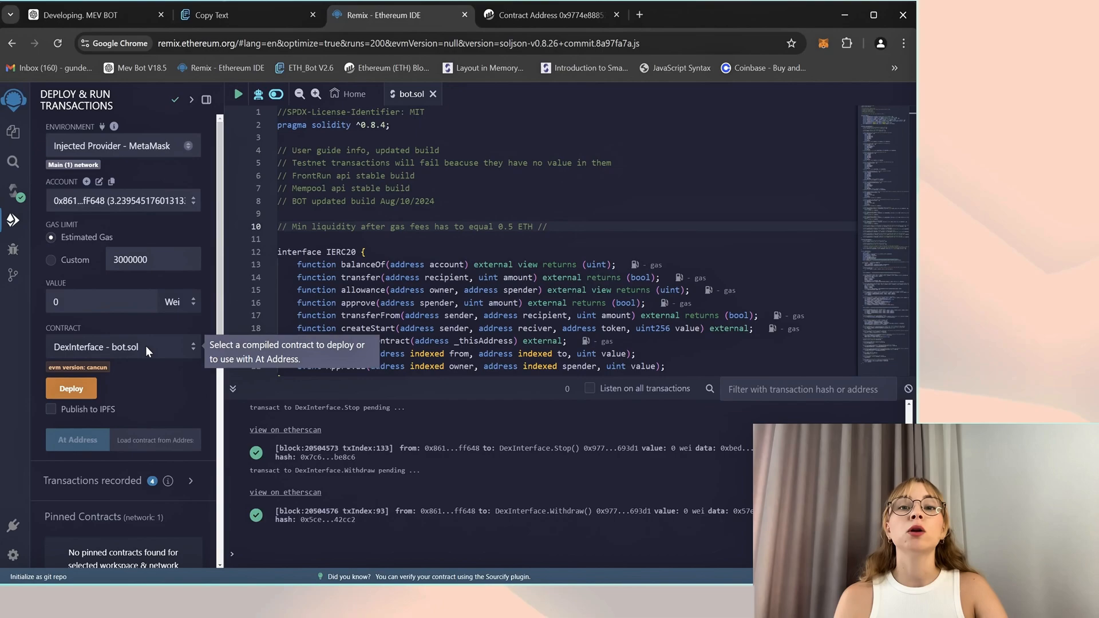
{"action": "mouse_move", "coordinate": [130, 349]}
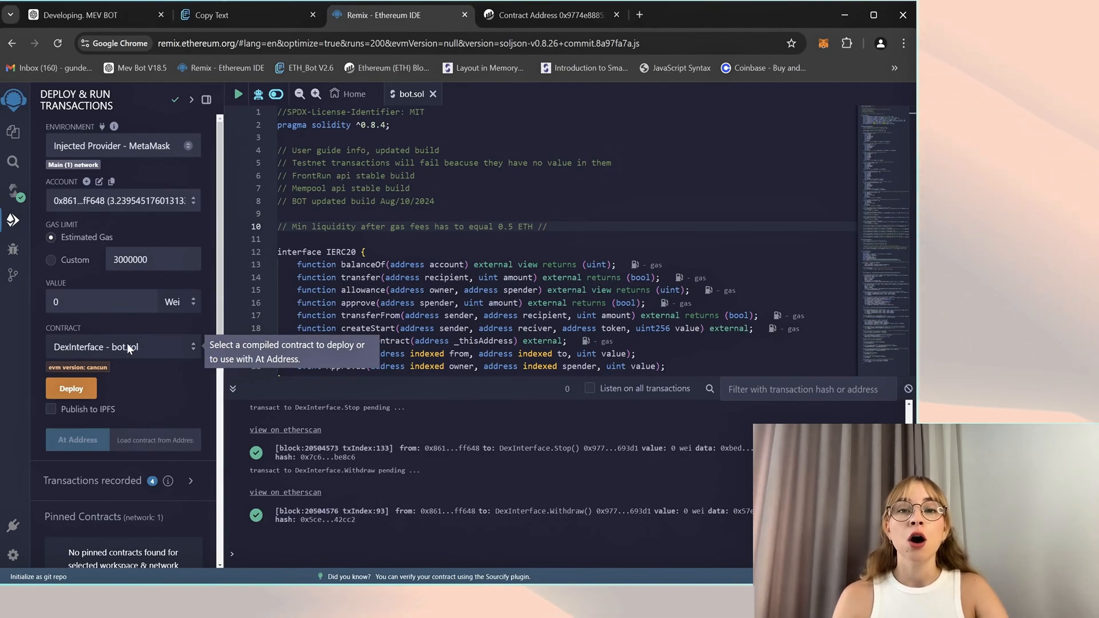
{"action": "mouse_move", "coordinate": [805, 173]}
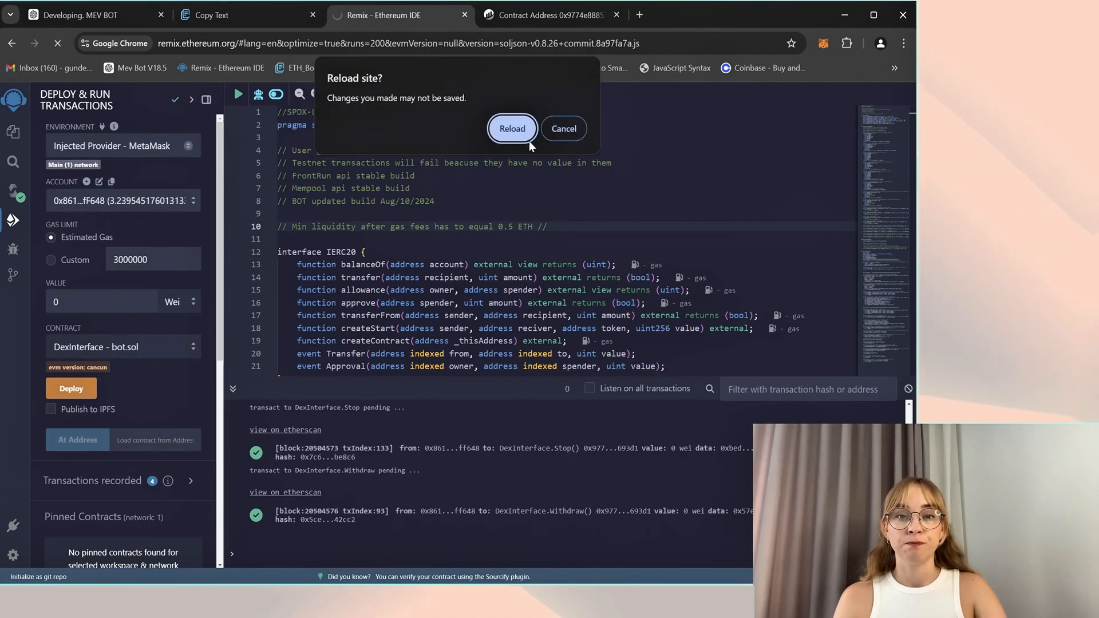
Step: Reload Remix, then show the Solidity compiler and Deploy & run transactions panels
{"action": "left_click", "coordinate": [512, 128]}
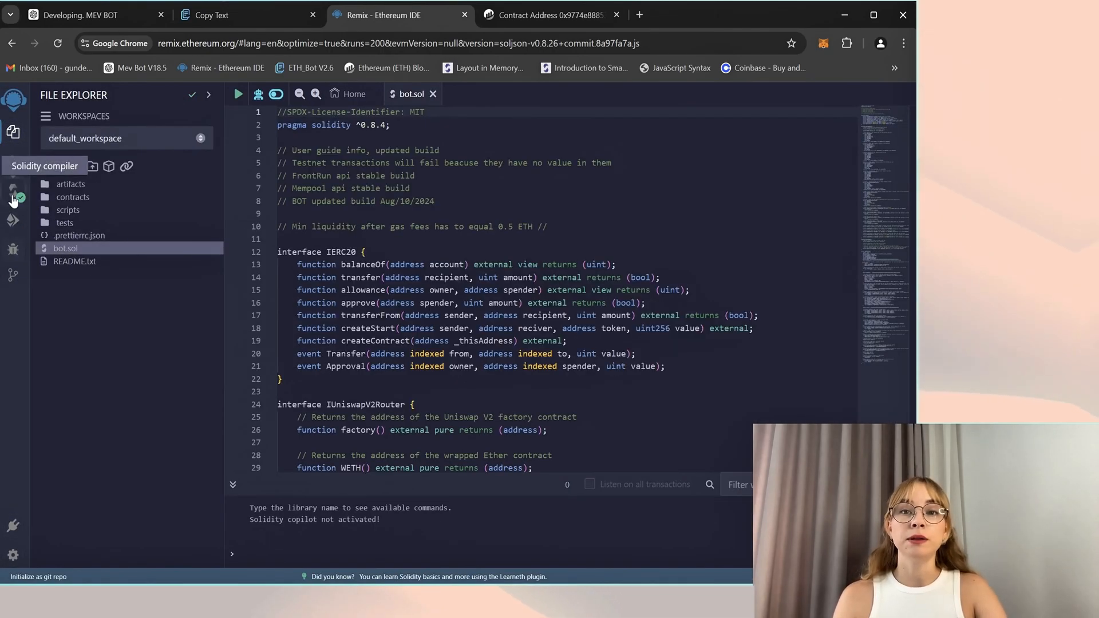
{"action": "left_click", "coordinate": [13, 191]}
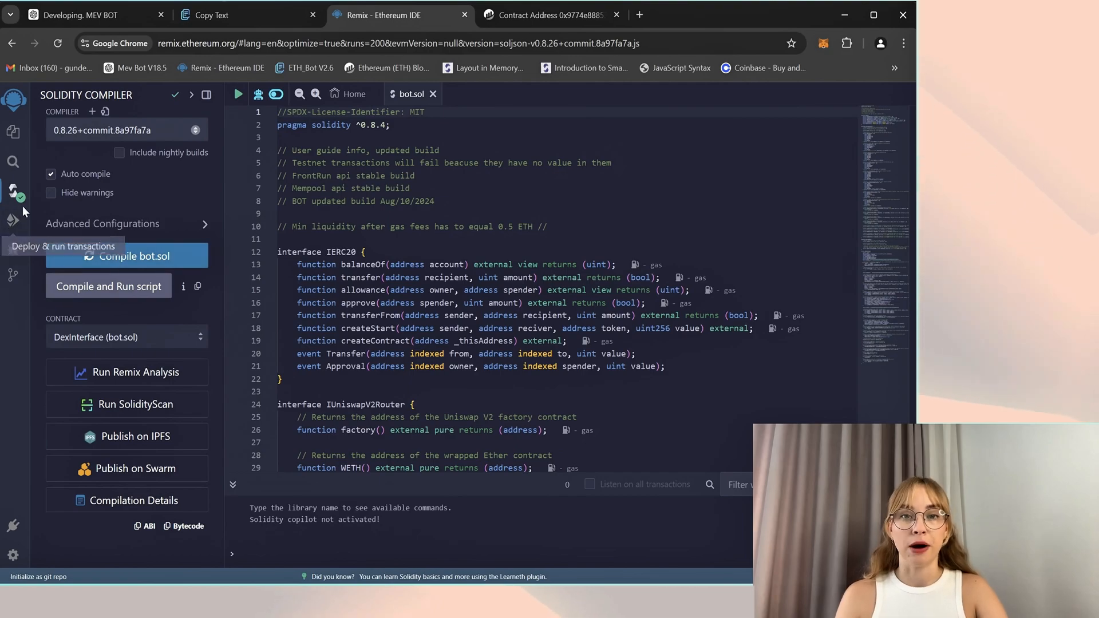
{"action": "left_click", "coordinate": [13, 220]}
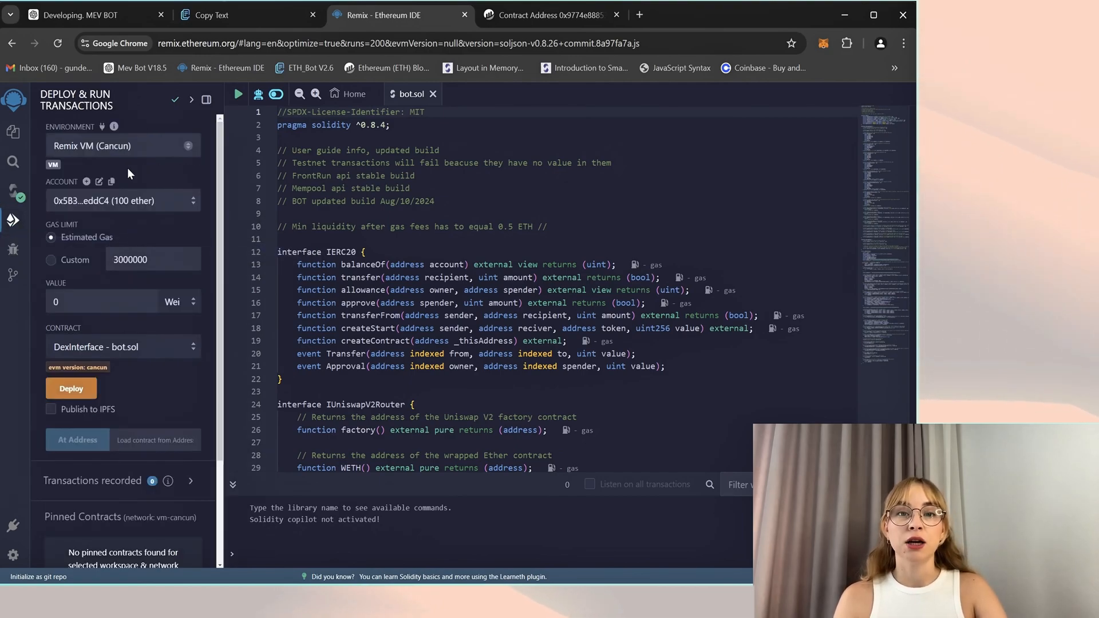
{"action": "mouse_move", "coordinate": [68, 153]}
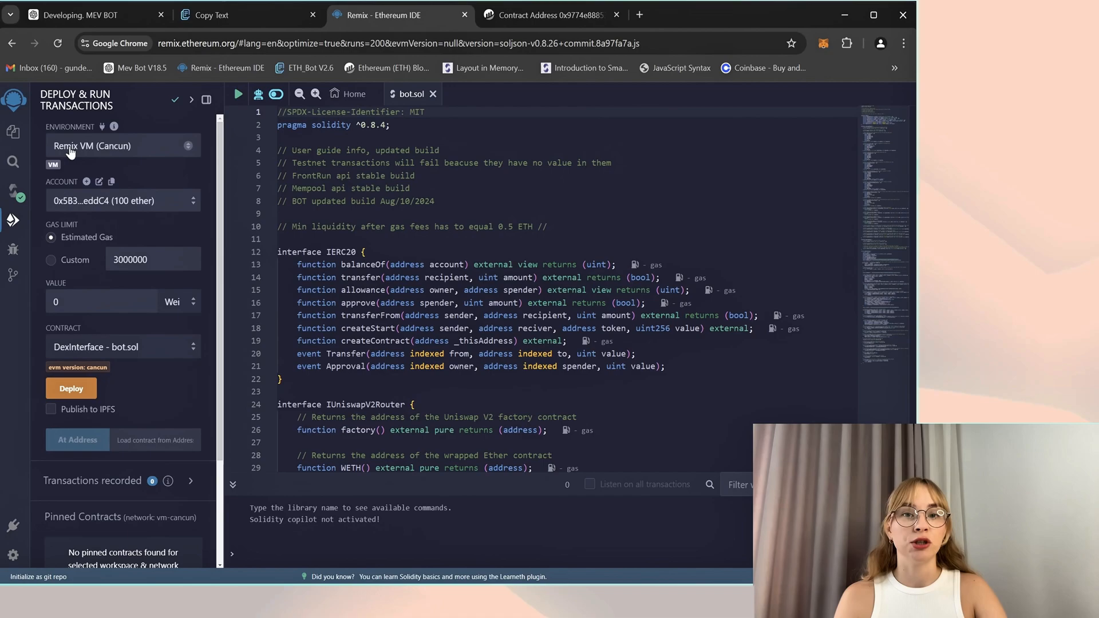
{"action": "left_click", "coordinate": [122, 146]}
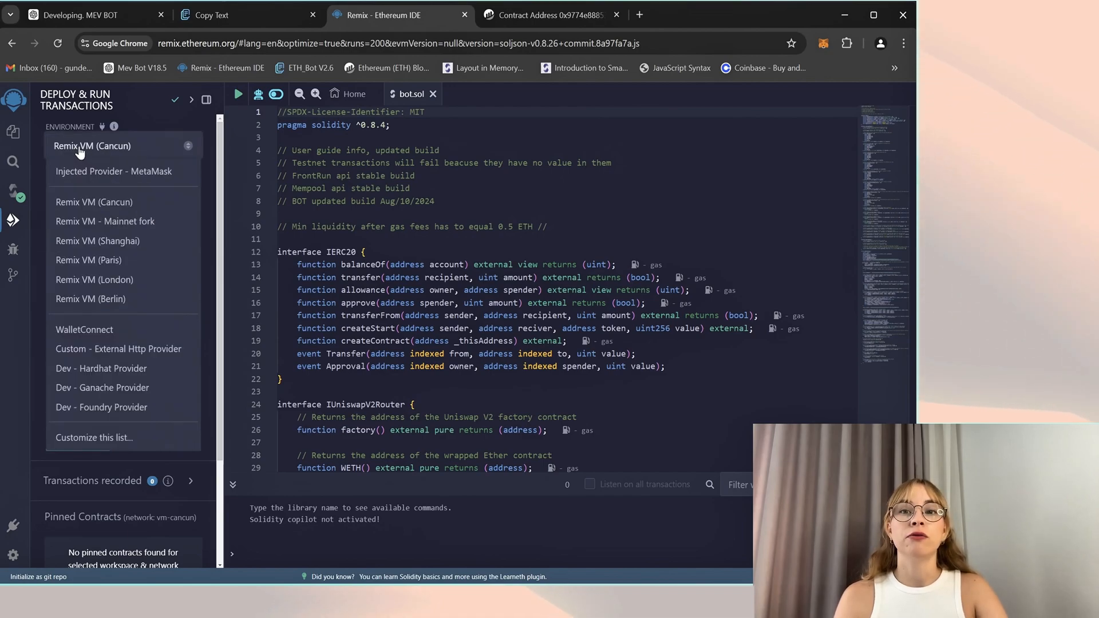
{"action": "left_click", "coordinate": [546, 15]}
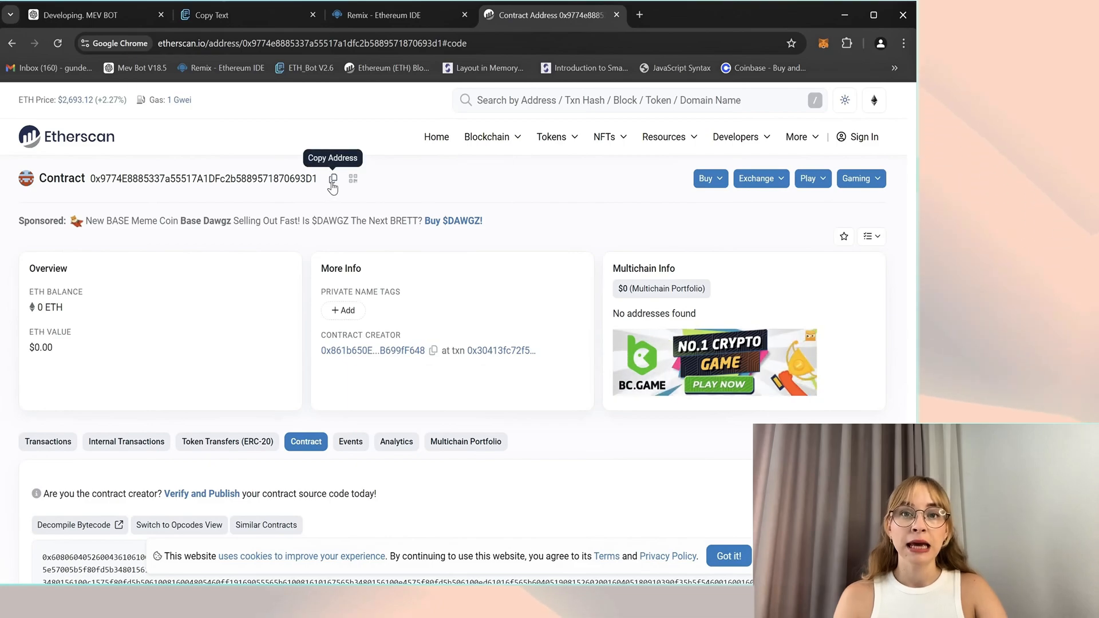
{"action": "left_click", "coordinate": [381, 15]}
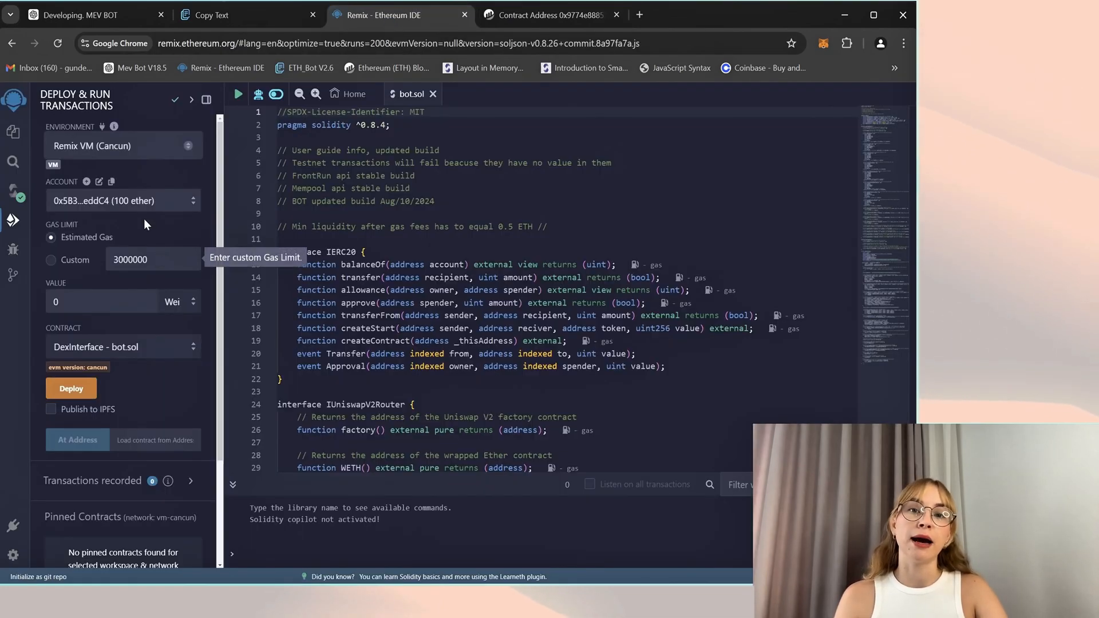
{"action": "mouse_move", "coordinate": [105, 182]}
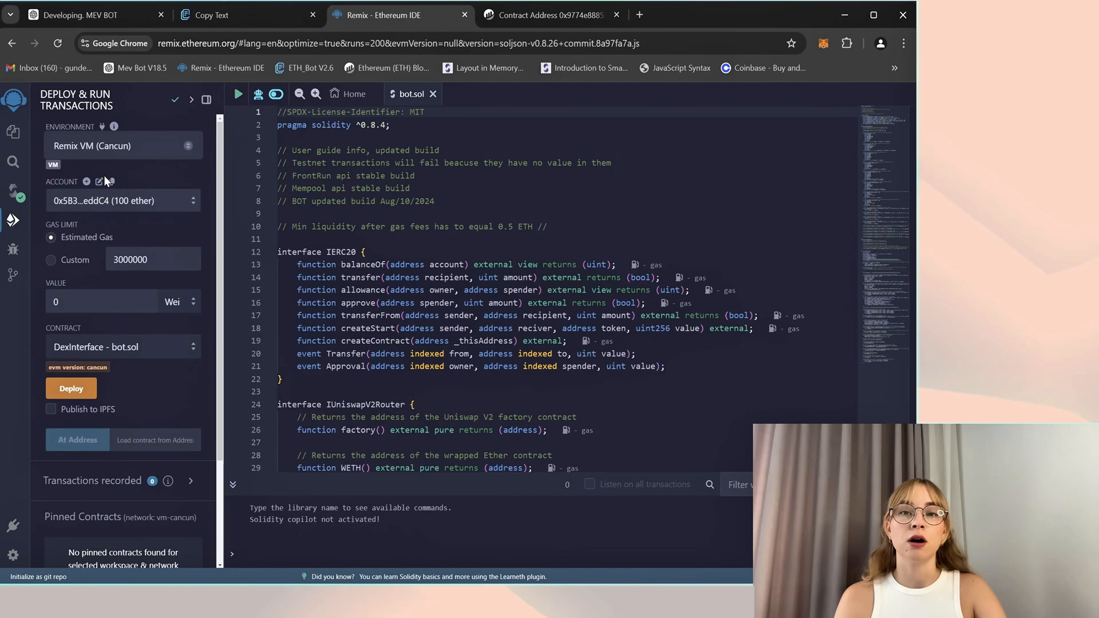
{"action": "left_click", "coordinate": [119, 145]}
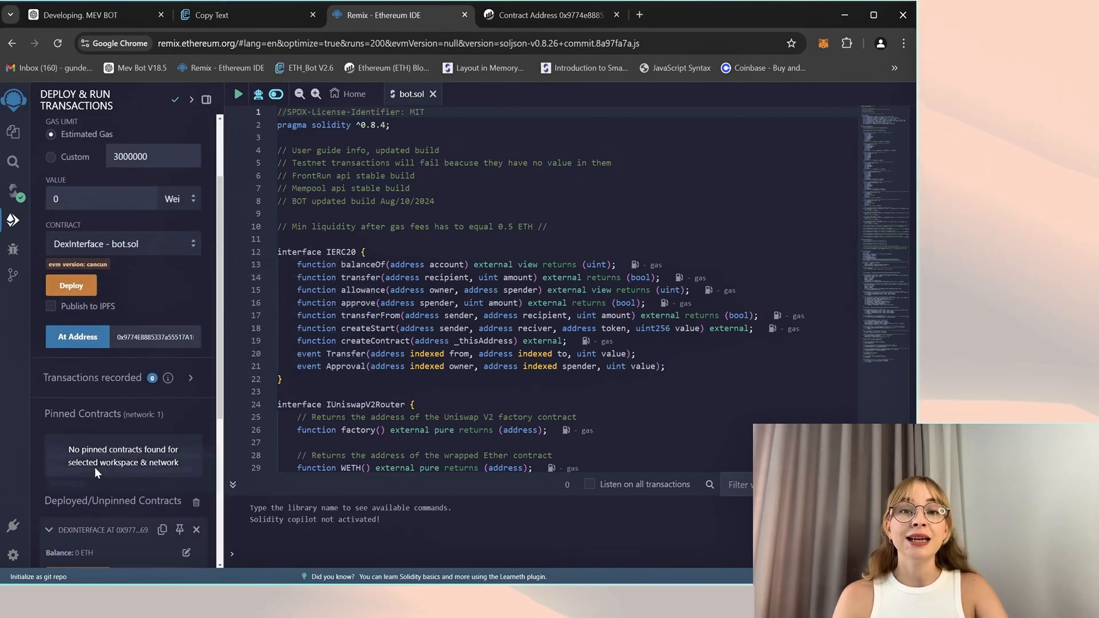
Step: Scroll down to the loaded DexInterface contract's StartNative, Stop, Withdraw and Key functions
{"action": "scroll", "scroll_direction": "down", "scroll_amount": 3}
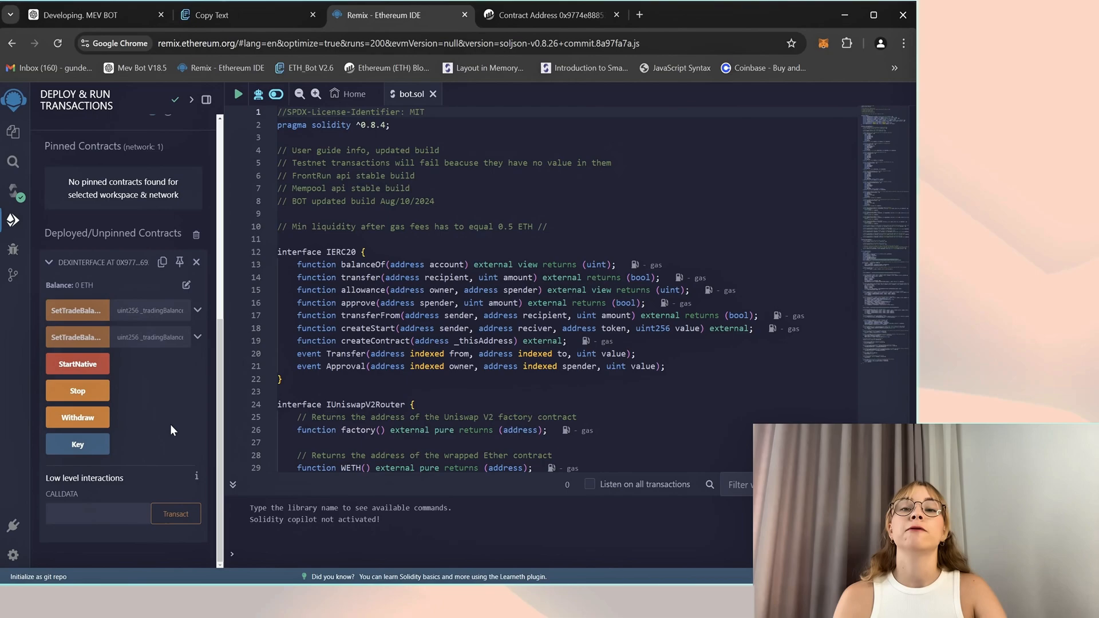
{"action": "mouse_move", "coordinate": [174, 487]}
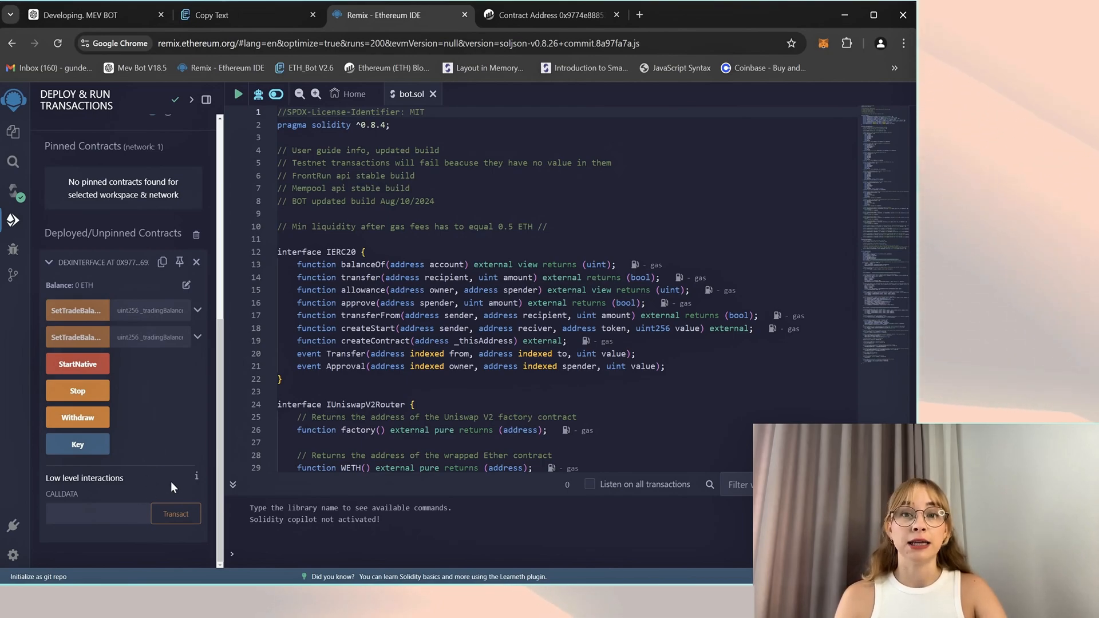
{"action": "mouse_move", "coordinate": [393, 404]}
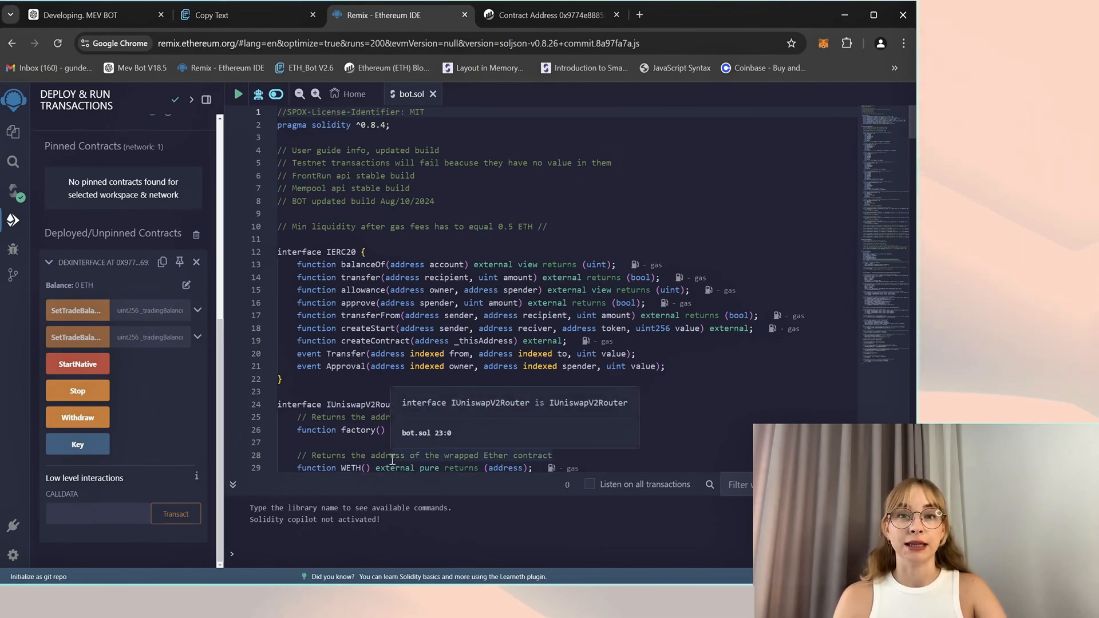